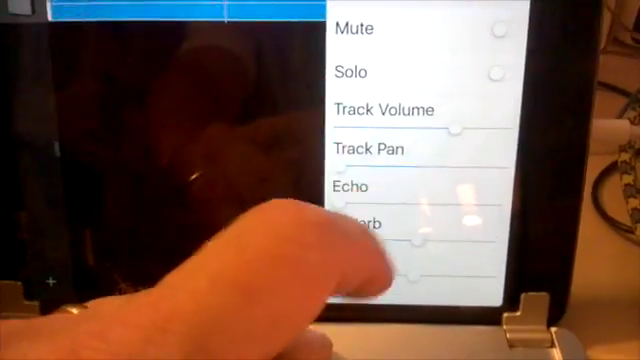
scroll("down", 3)
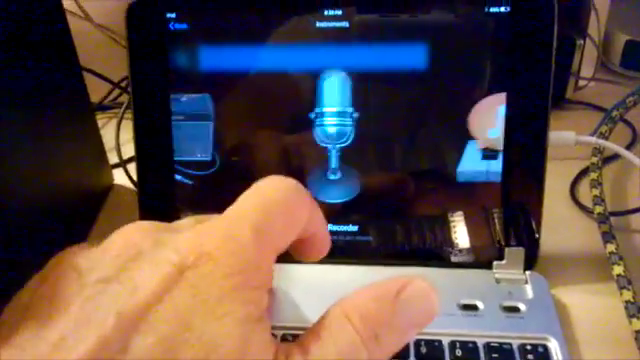
scroll("left", 3)
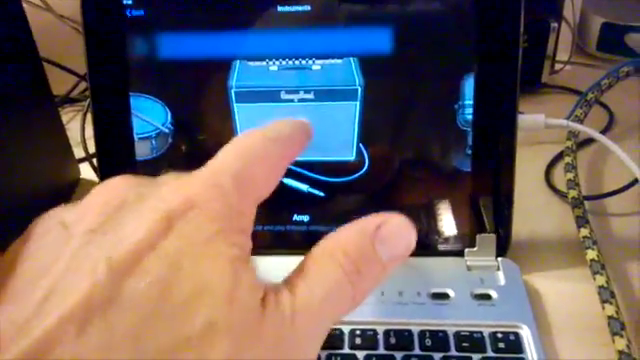